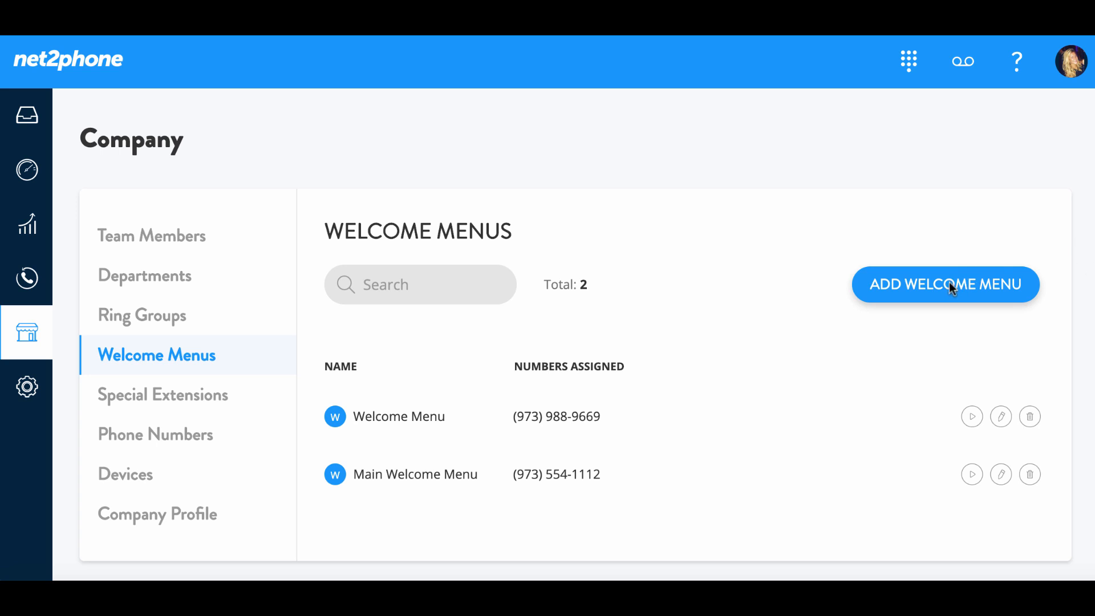
left_click(944, 284)
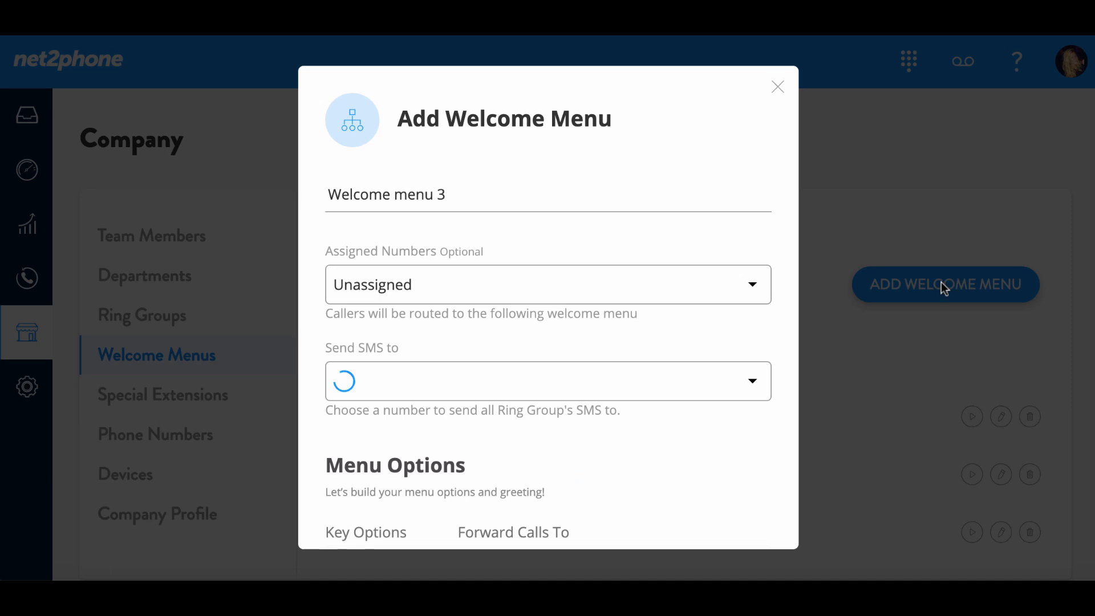
type("Holiday Welcome Menu")
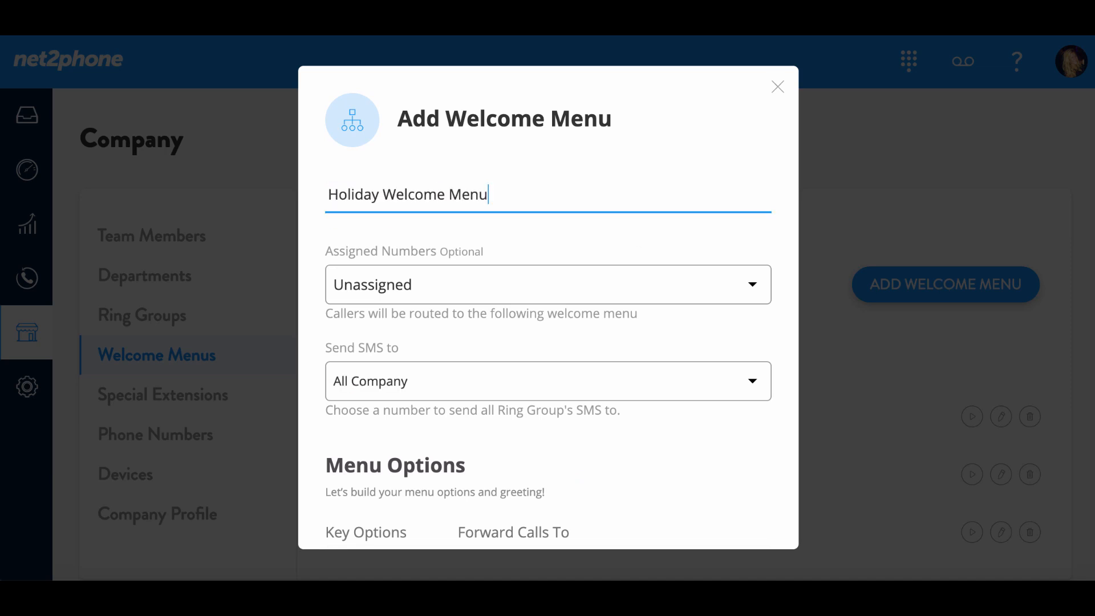
mouse_move(469, 191)
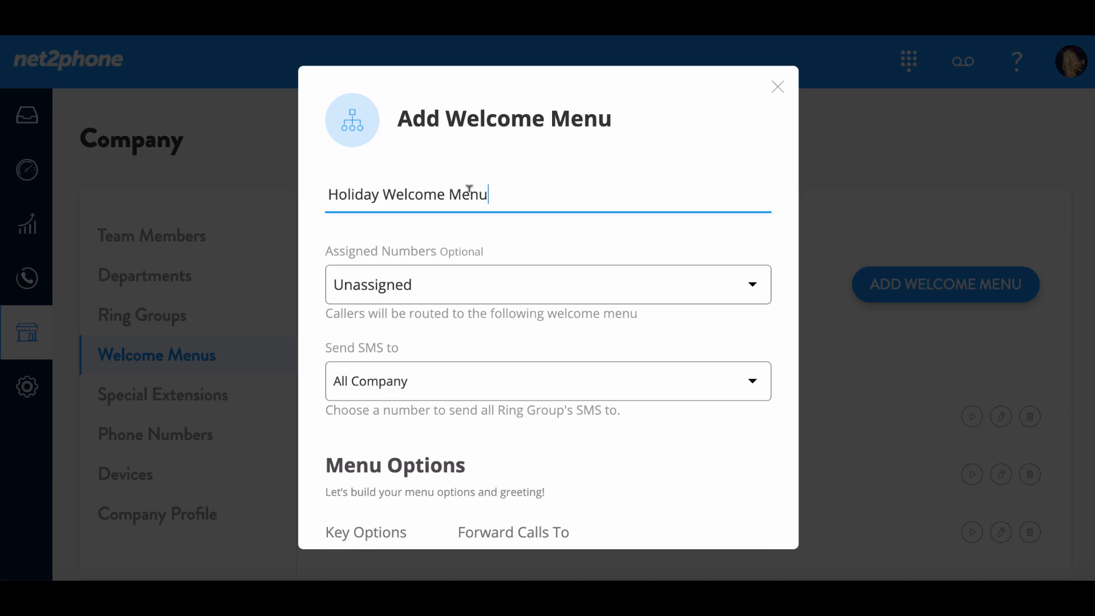
mouse_move(749, 261)
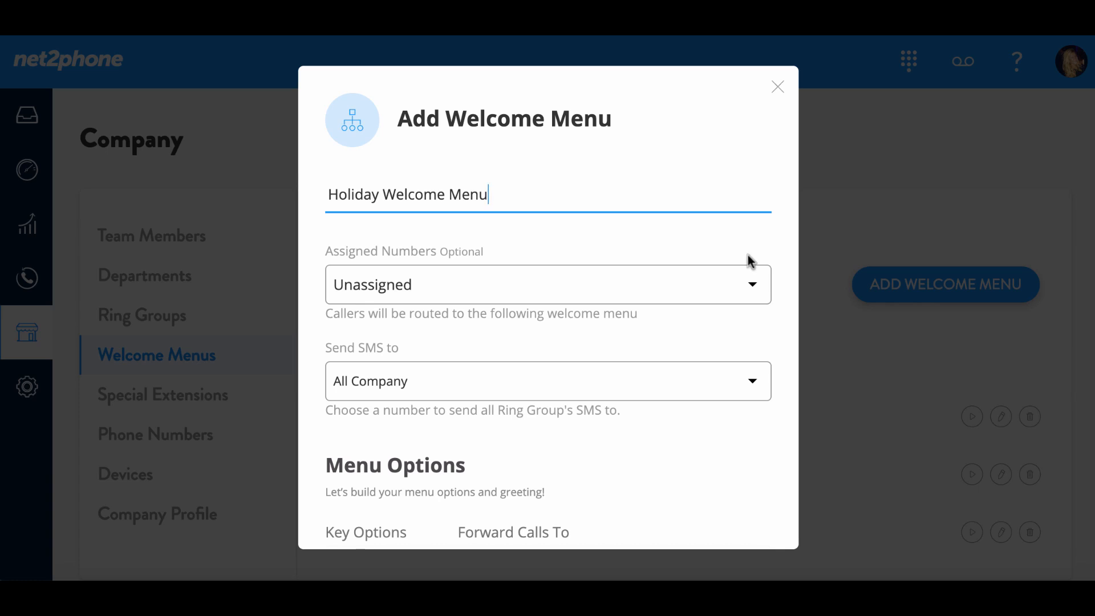
left_click(547, 284)
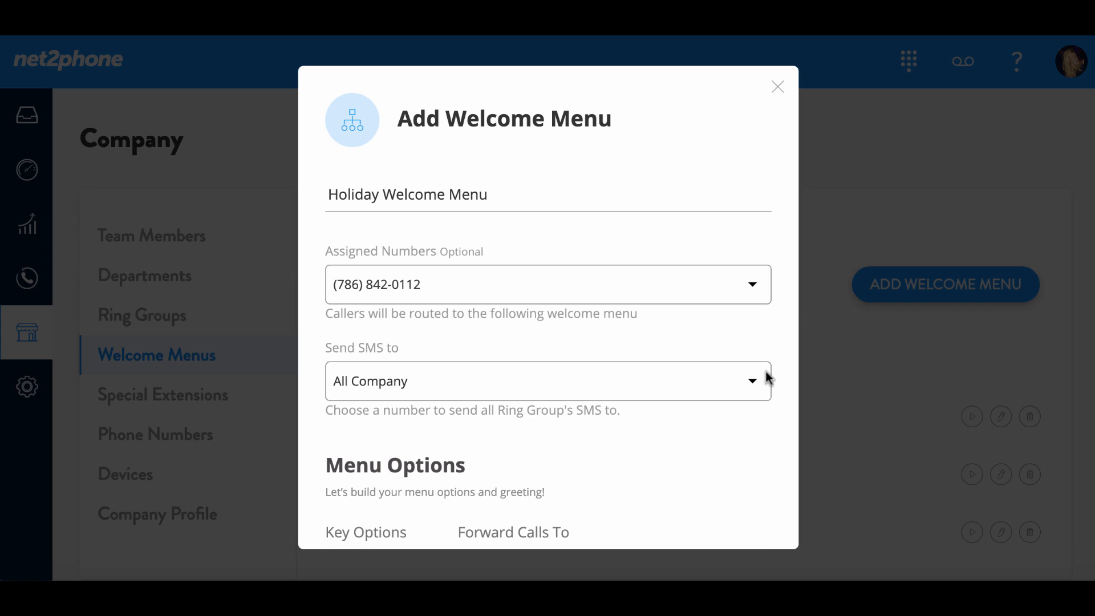
Upload 'Holiday Welcome Menu.m4a' from the computer as the menu's custom greeting.
scroll("down", 3)
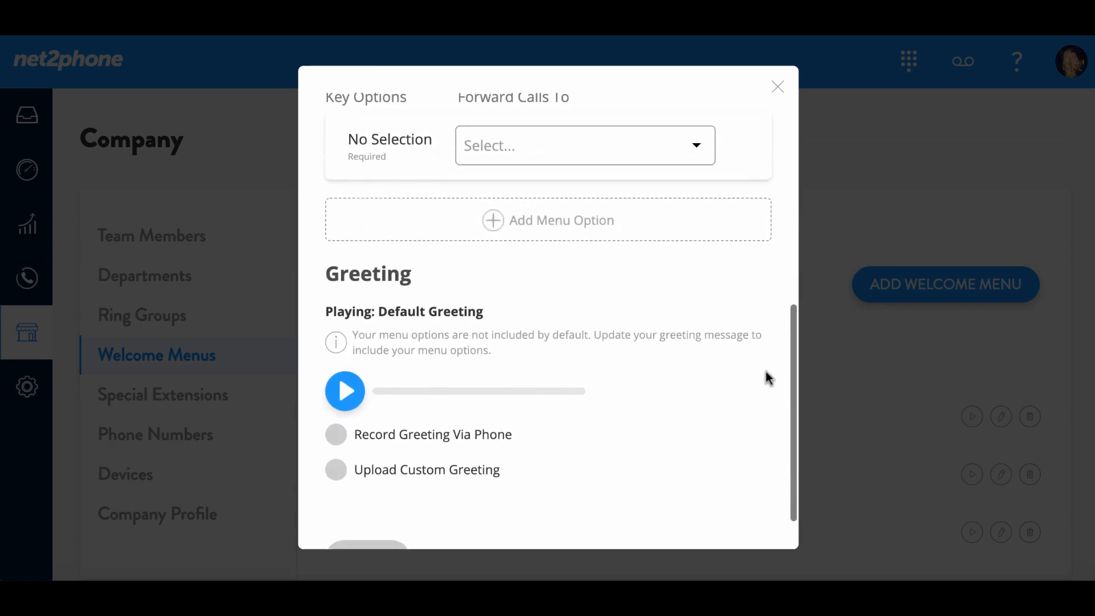
scroll("down", 3)
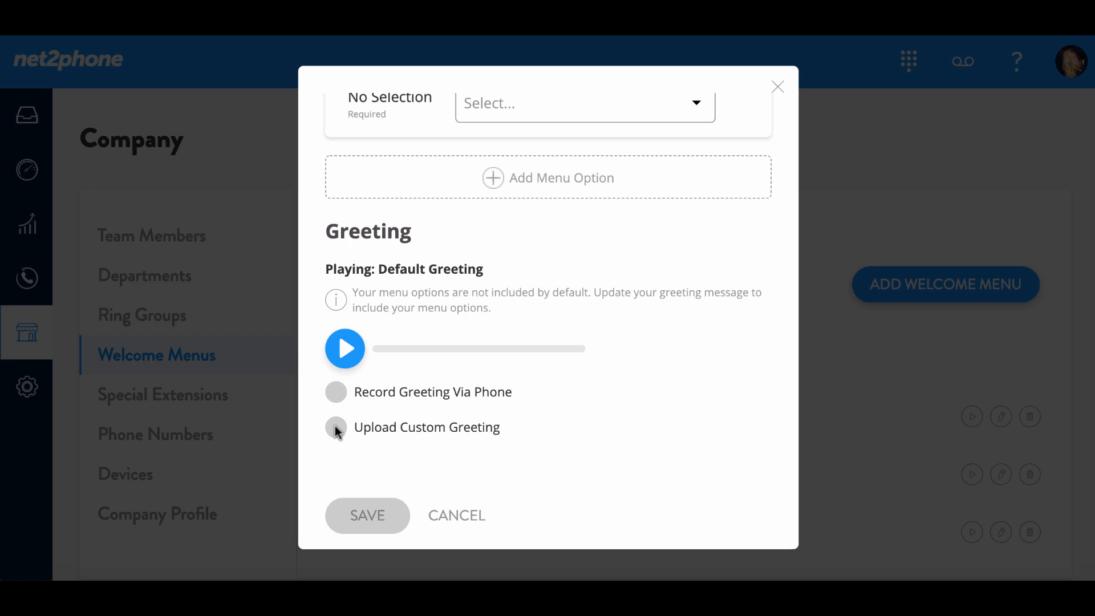
left_click(336, 426)
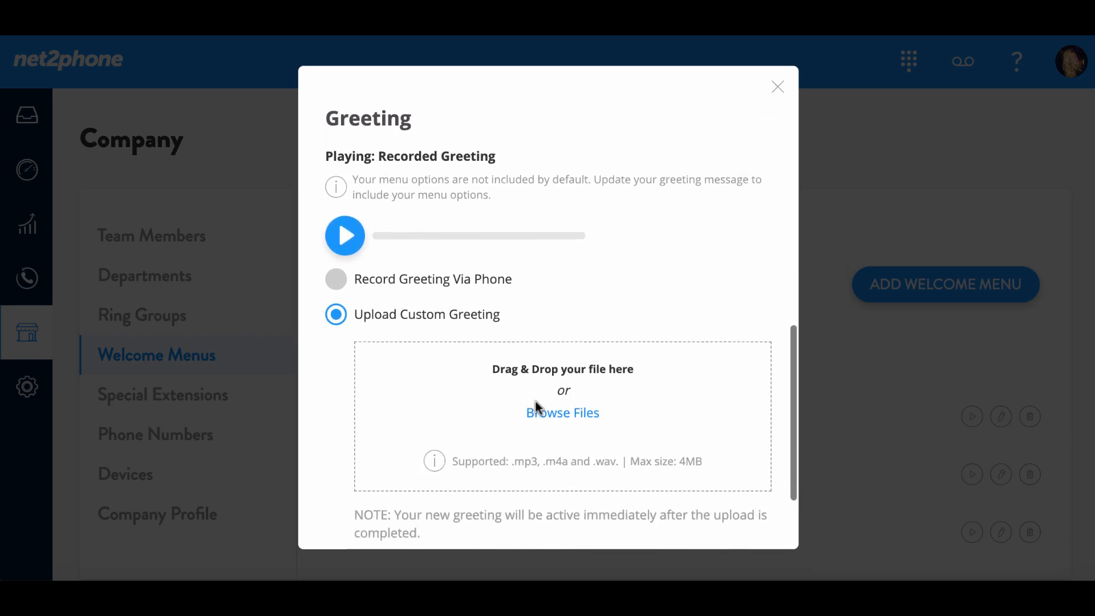
left_click(562, 411)
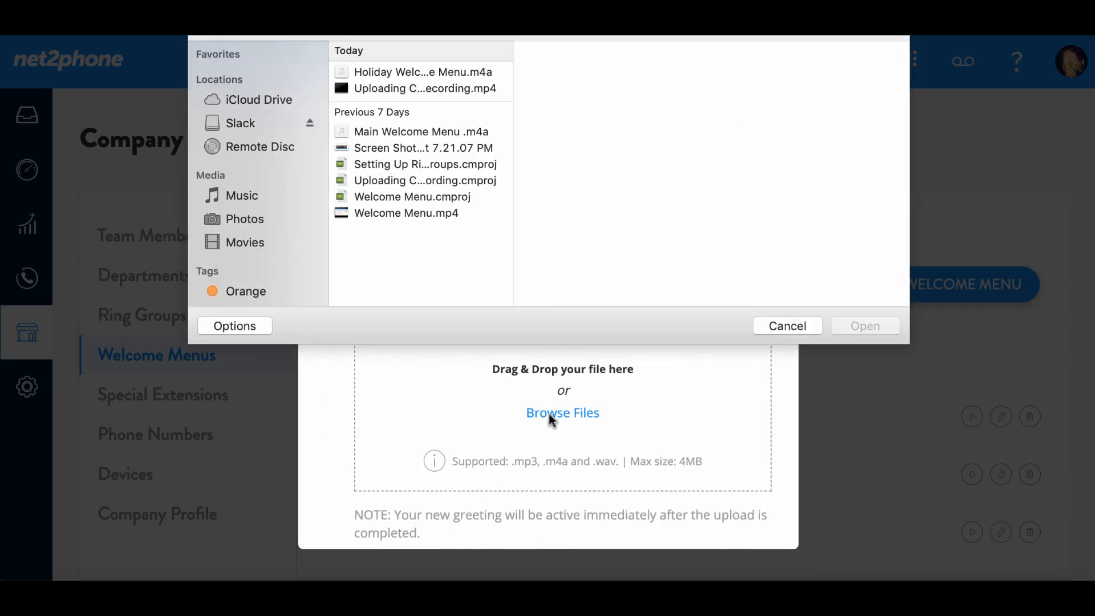
left_click(422, 71)
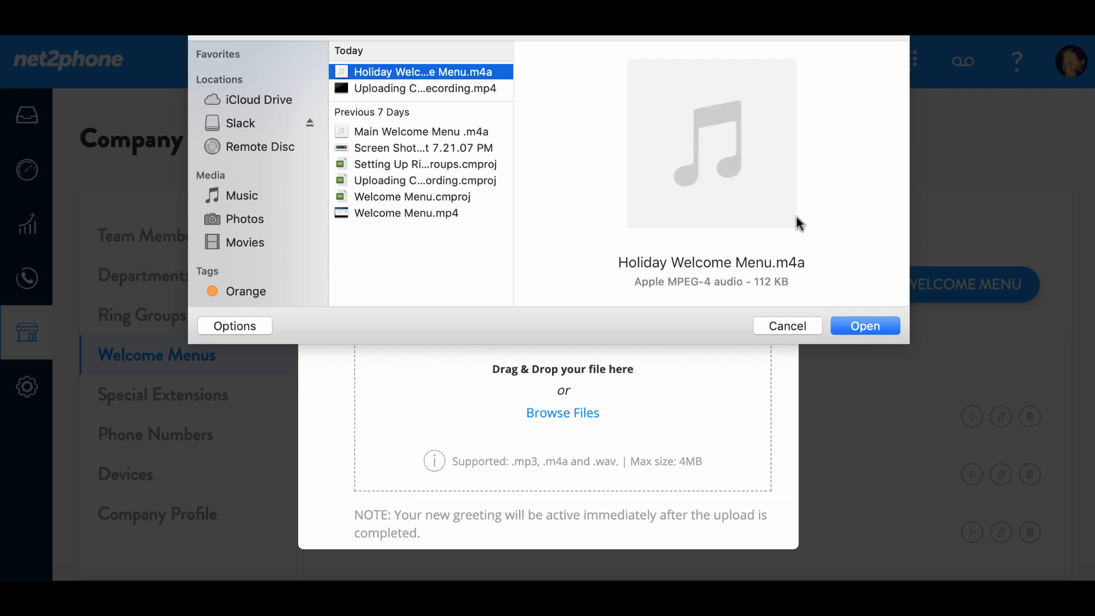
left_click(864, 325)
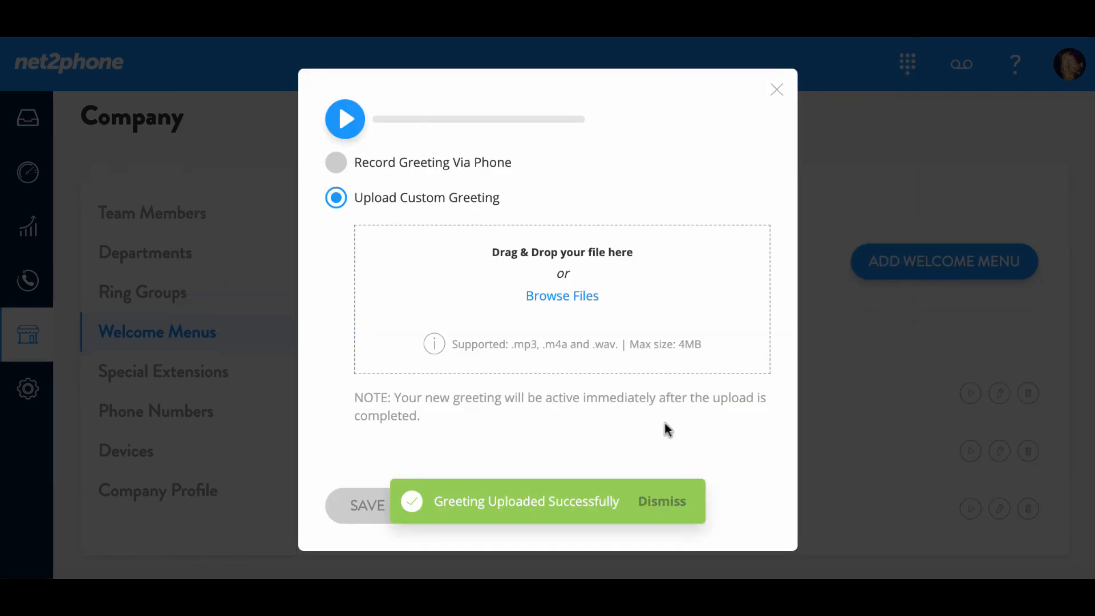
mouse_move(606, 515)
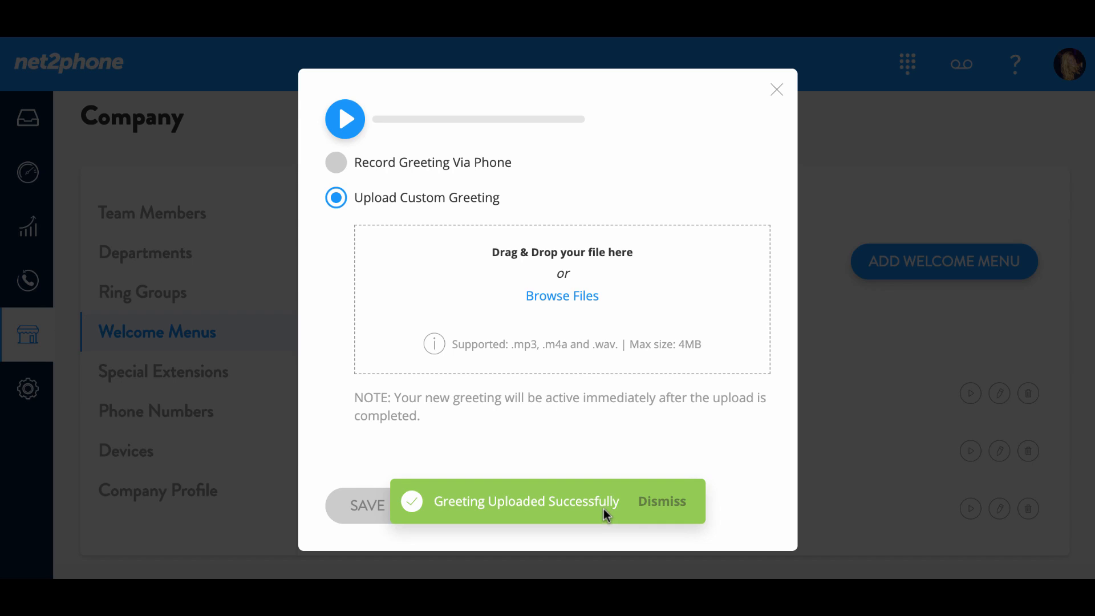
Dismiss the 'Greeting Uploaded Successfully' notification, leaving the holiday greeting ready to preview.
left_click(660, 500)
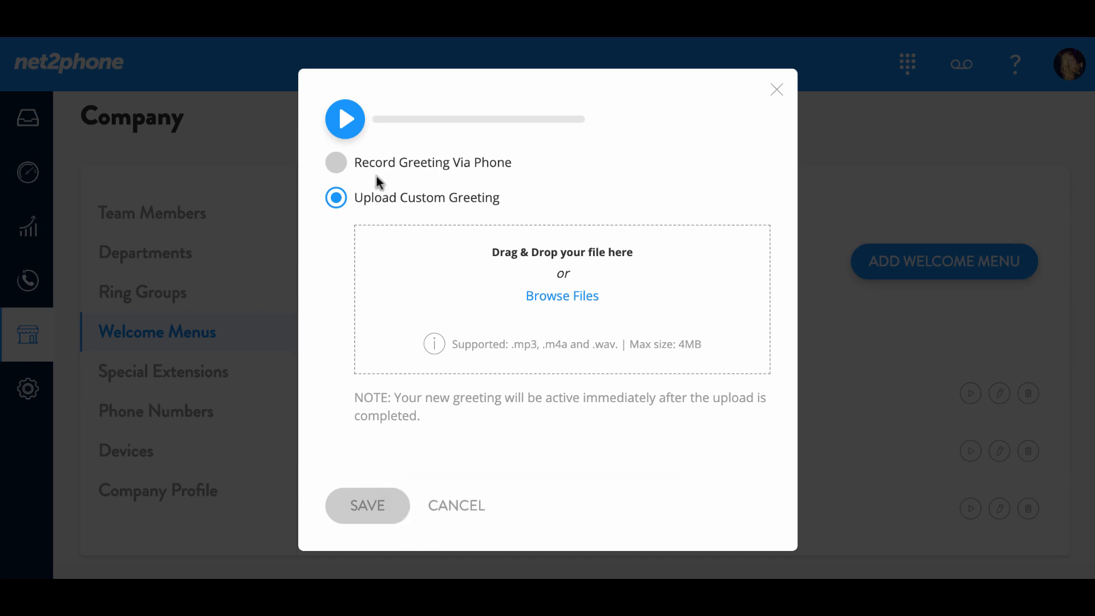
left_click(344, 118)
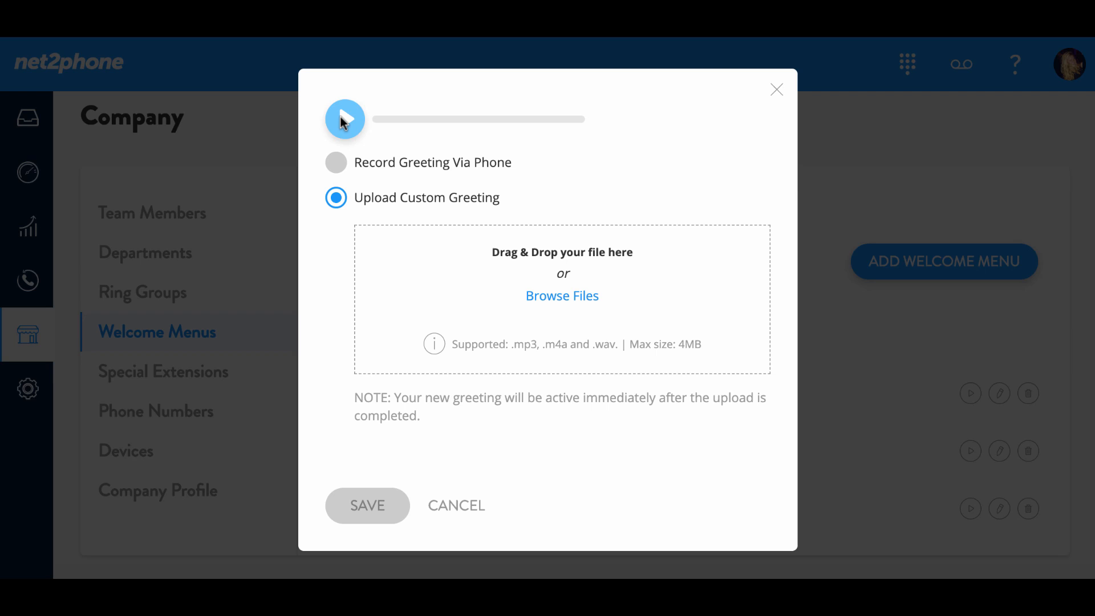
Add a menu option forwarding key 1 to Departments > Support > Voice Mail.
scroll("up", 3)
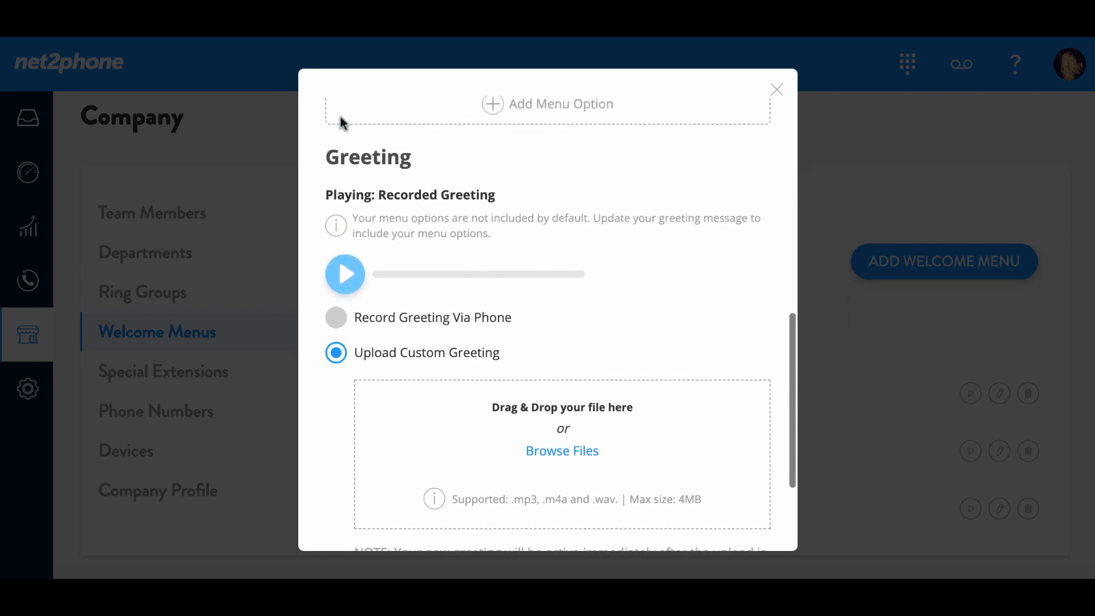
scroll("up", 3)
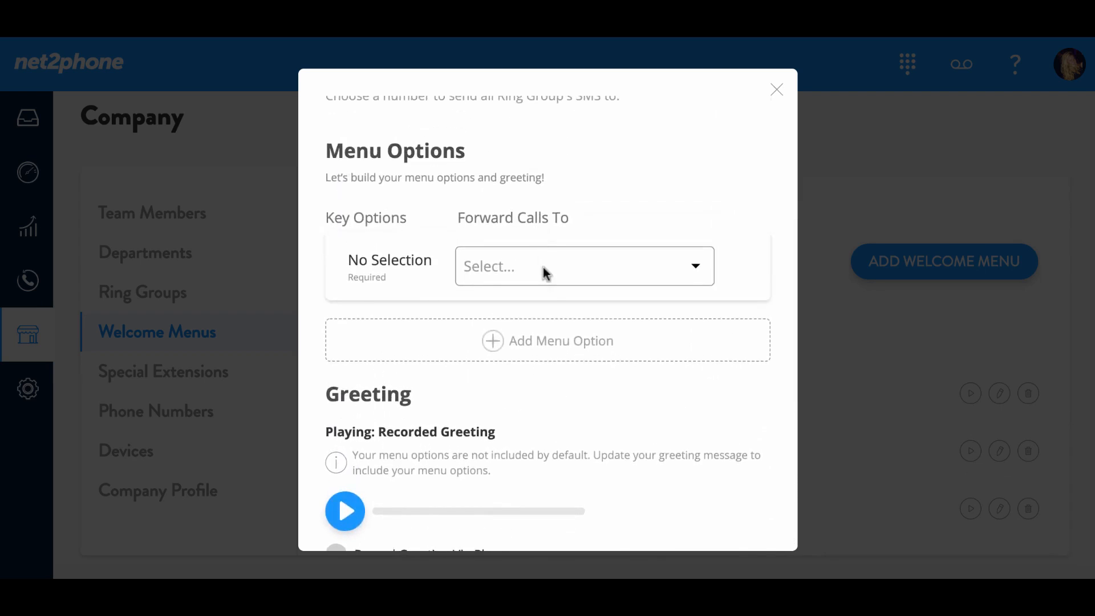
left_click(547, 340)
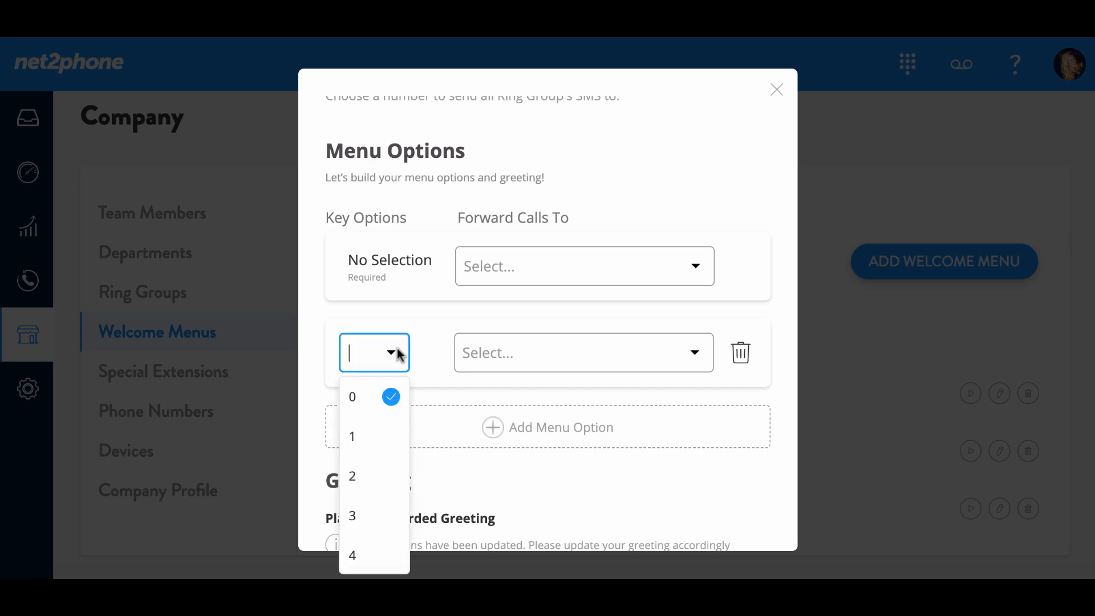
left_click(351, 434)
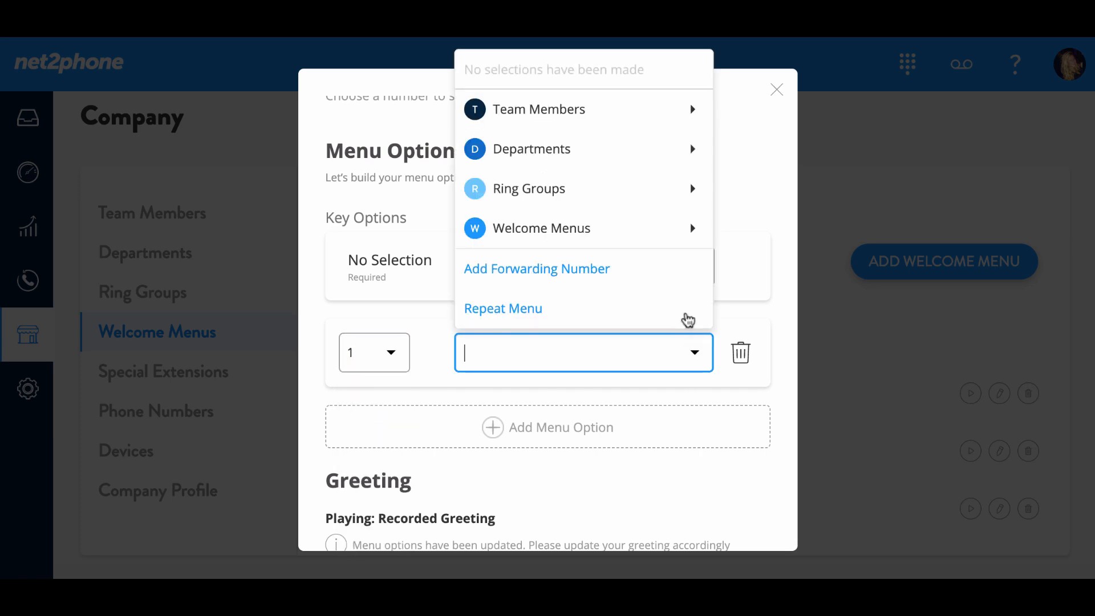
left_click(531, 148)
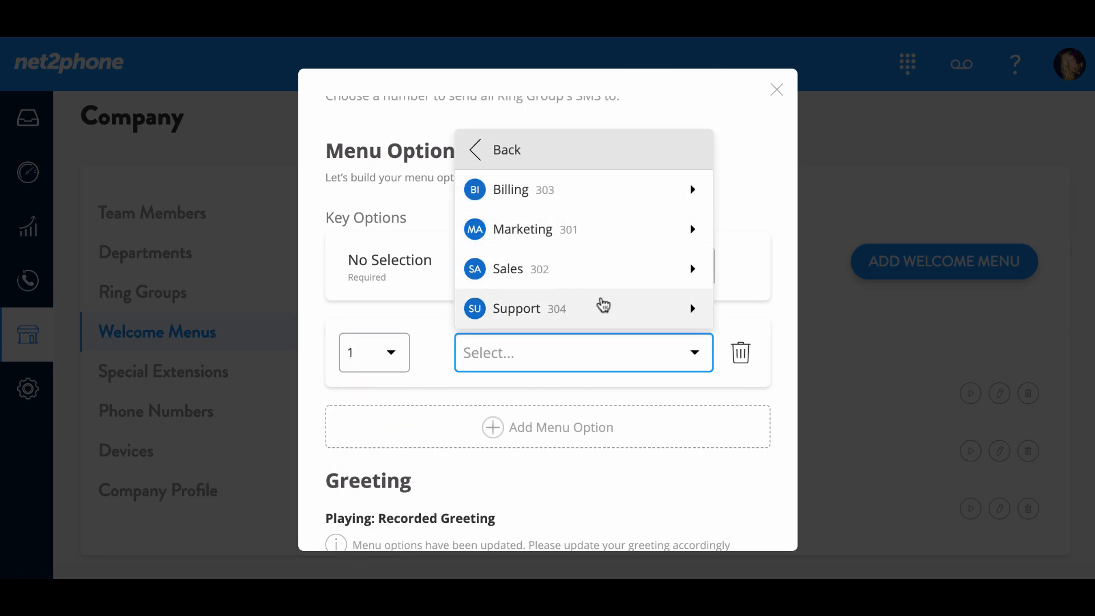
left_click(517, 308)
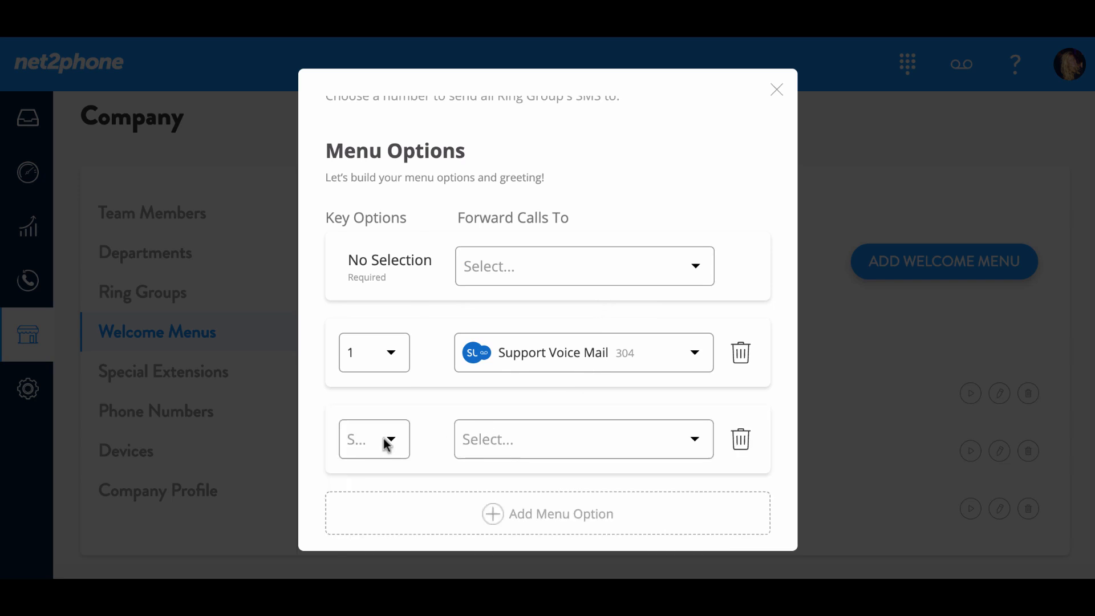
Add a second option forwarding key 2 to Departments > Sales > Voice Mail.
left_click(582, 439)
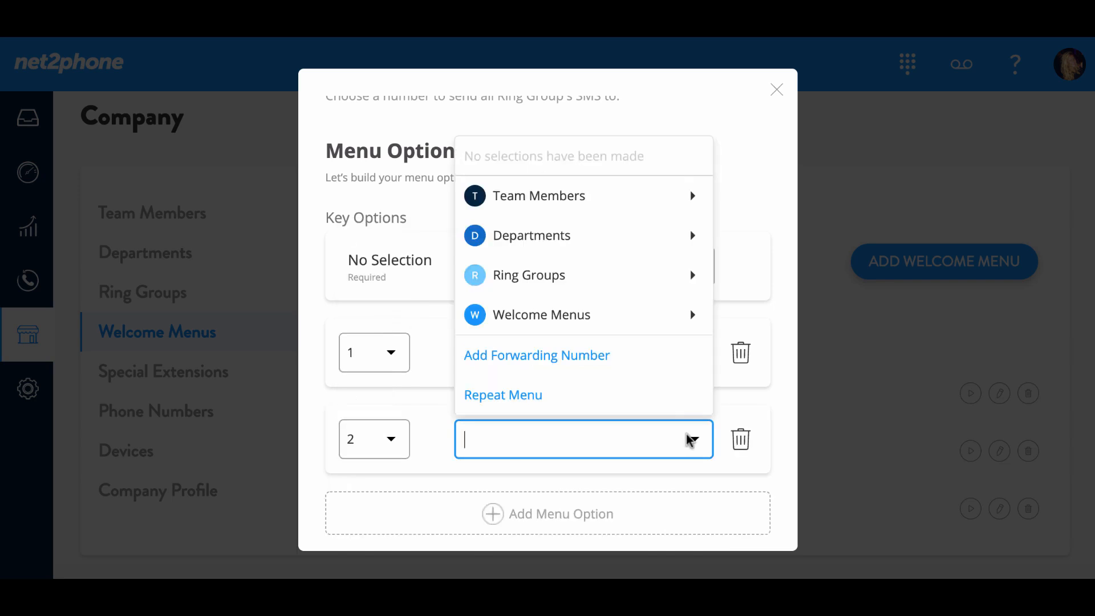
left_click(536, 355)
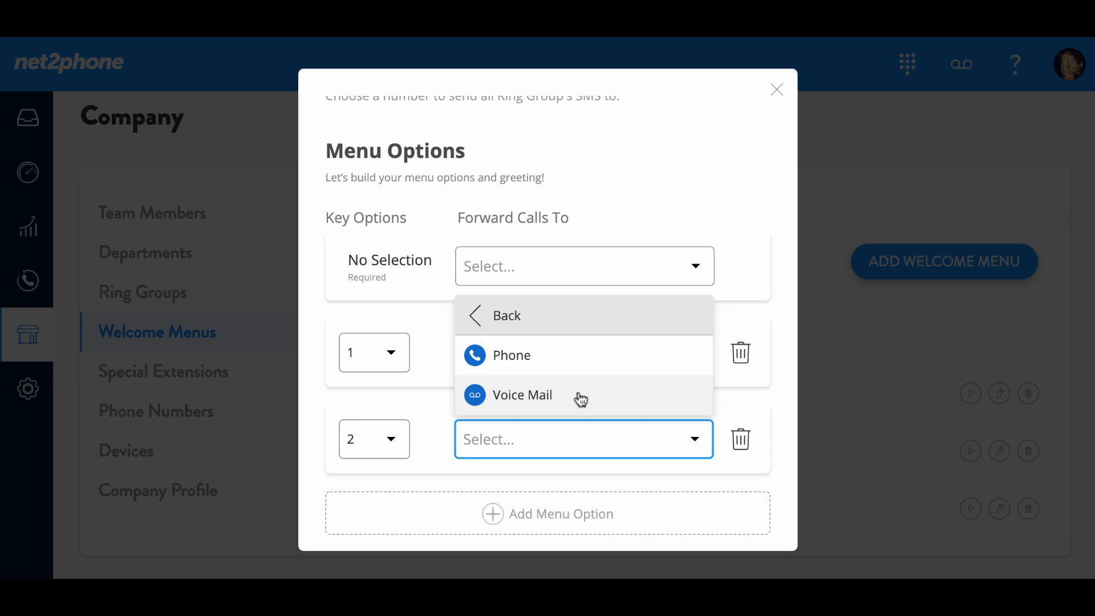
left_click(521, 395)
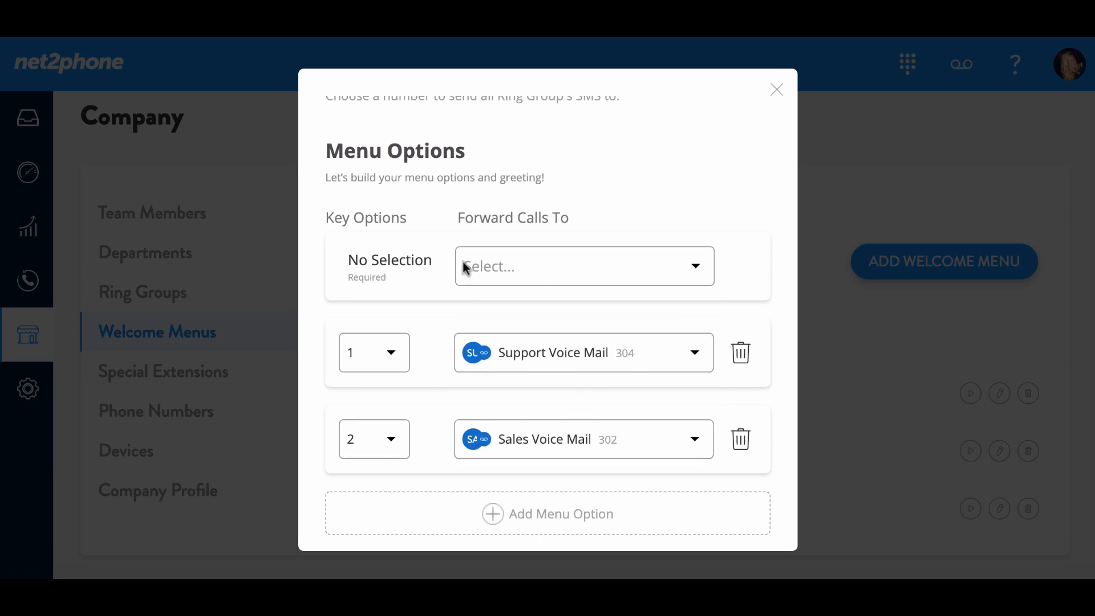
left_click(583, 266)
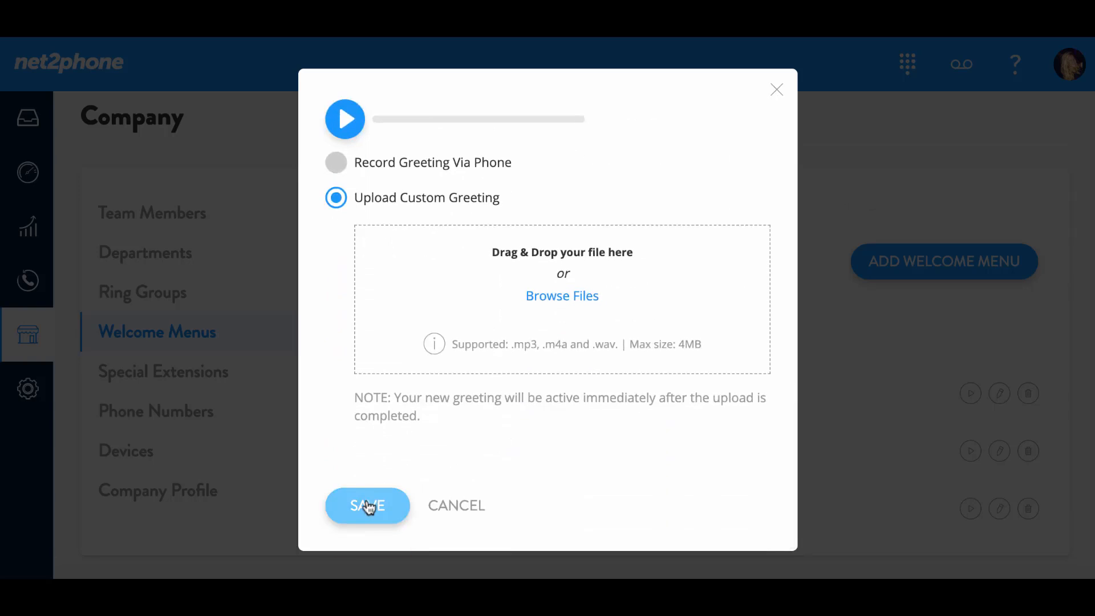
Save the Holiday Welcome Menu and dismiss the 'Welcome Menu has been added successfully' confirmation.
left_click(367, 505)
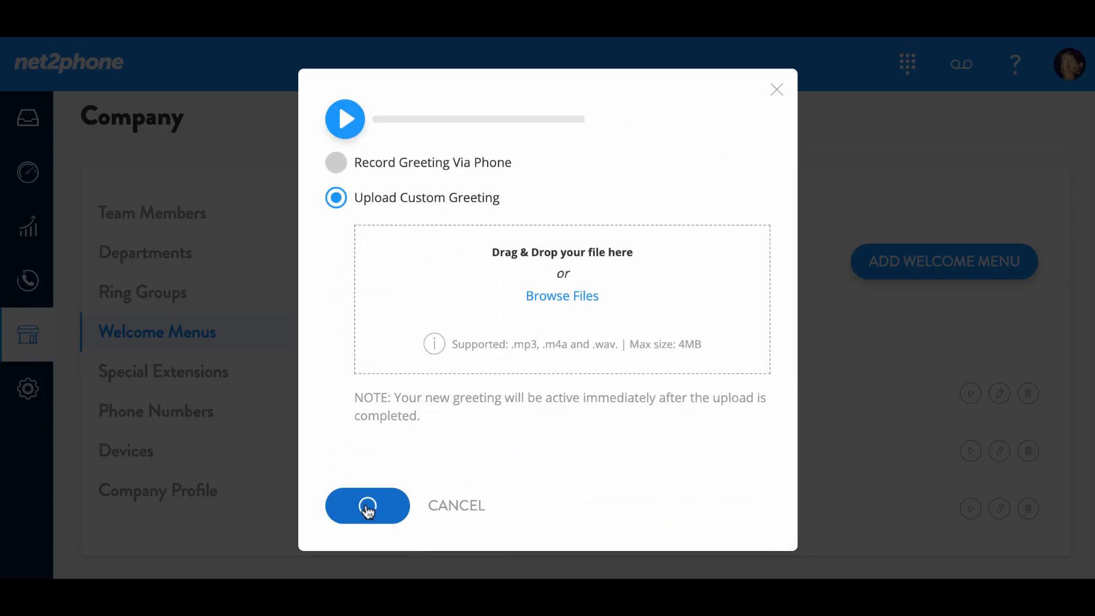
left_click(367, 505)
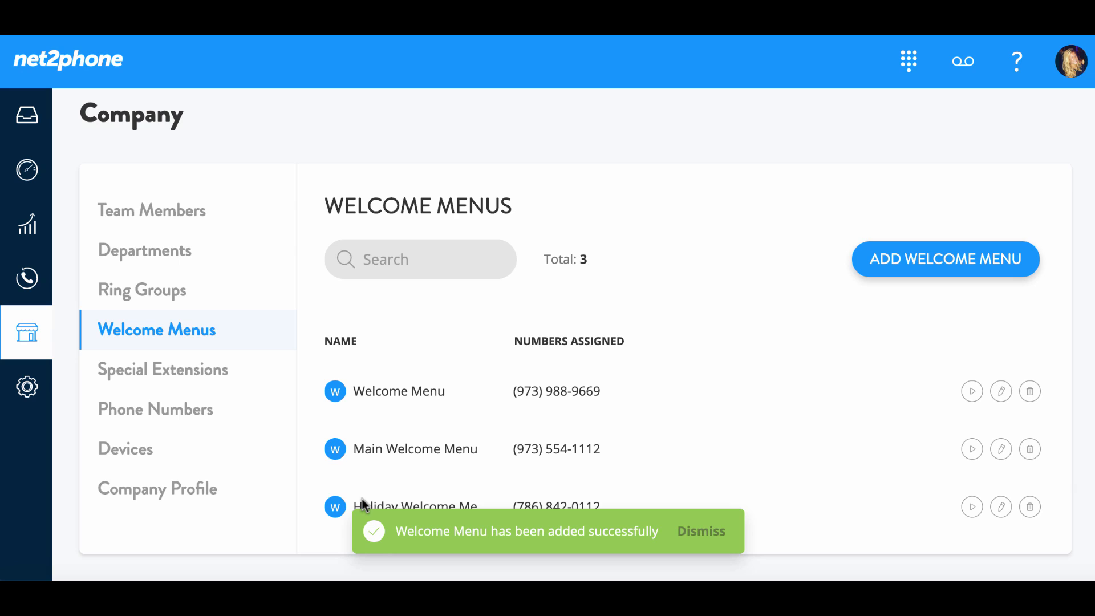
mouse_move(441, 553)
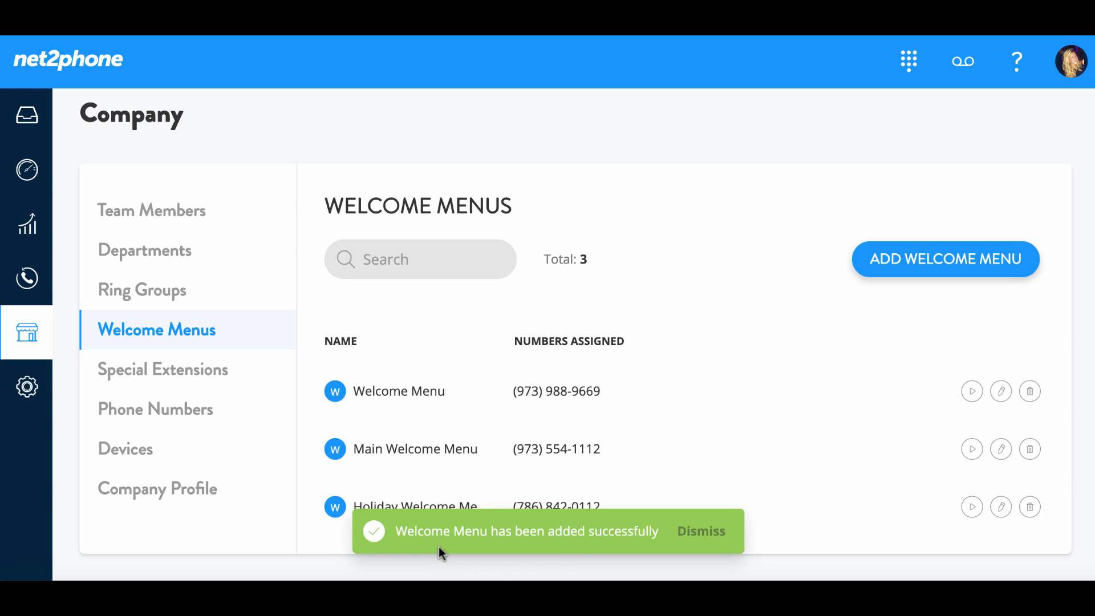
left_click(700, 531)
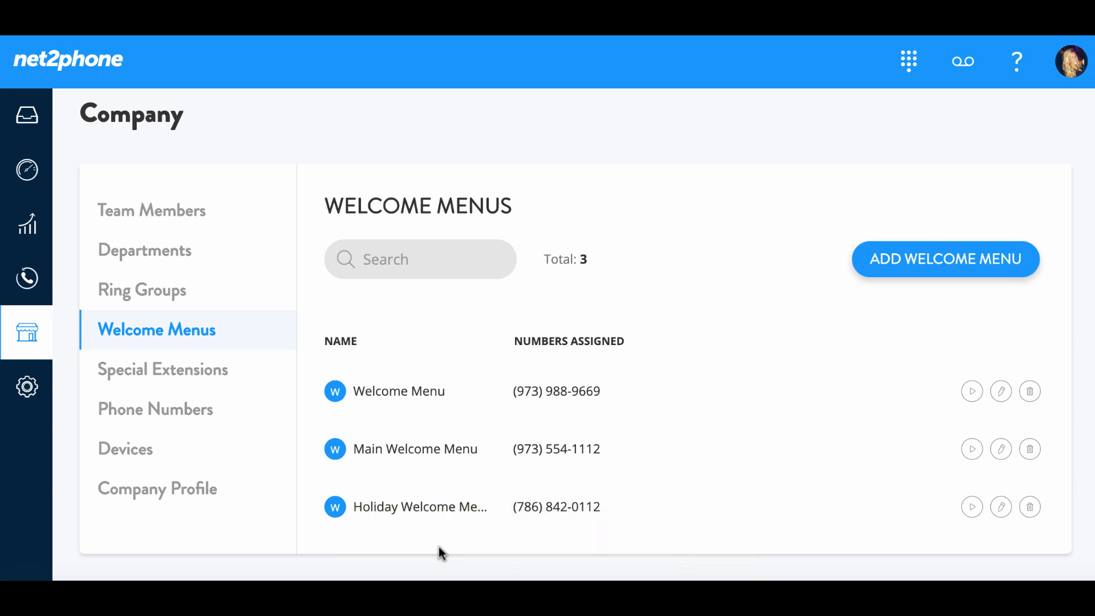